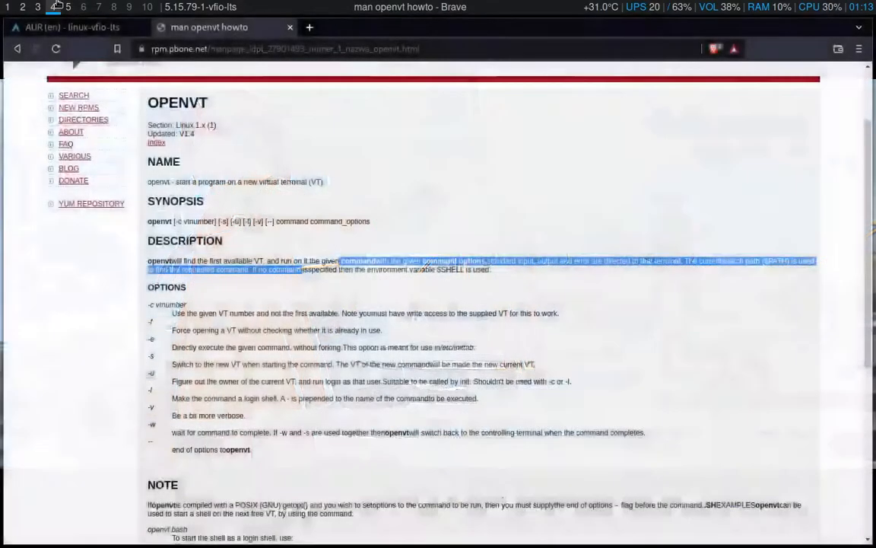
Switch to the AUR linux-vfio-lts package details page
{"action": "left_click", "coordinate": [73, 27]}
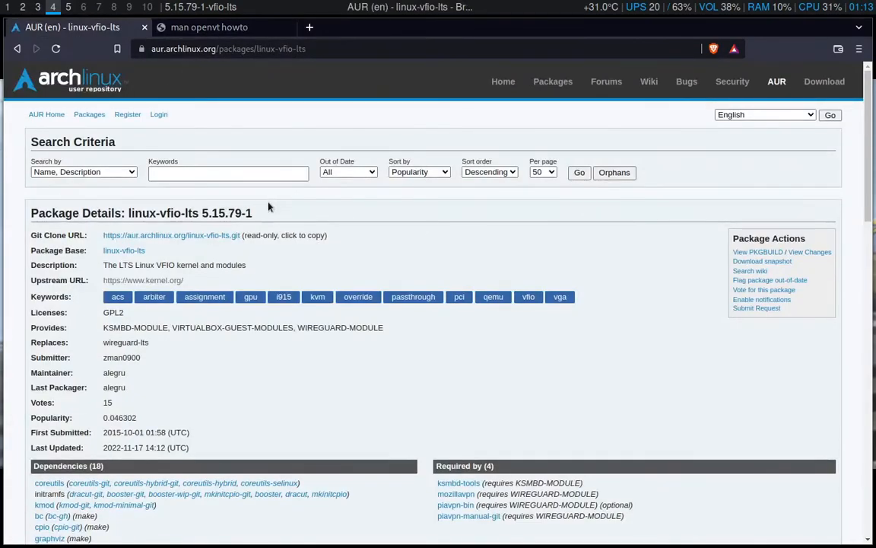
{"action": "mouse_move", "coordinate": [131, 216]}
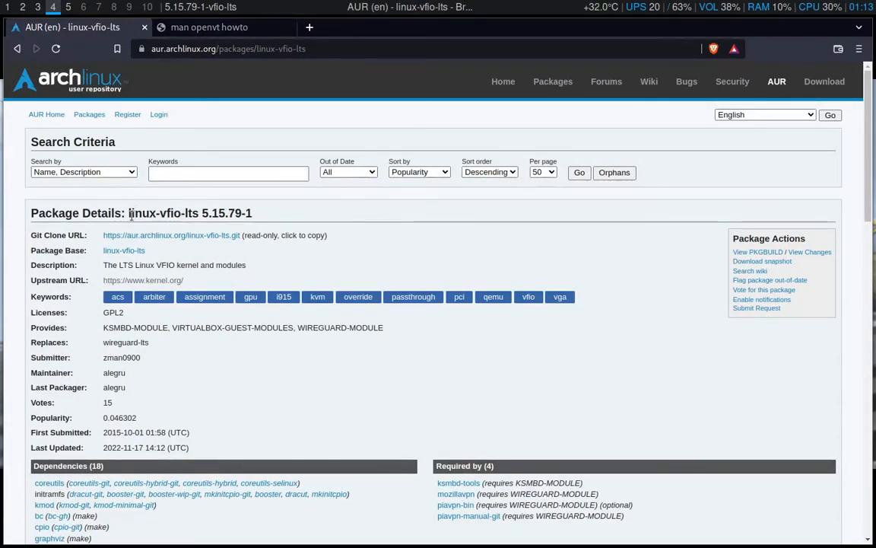
{"action": "mouse_move", "coordinate": [563, 273]}
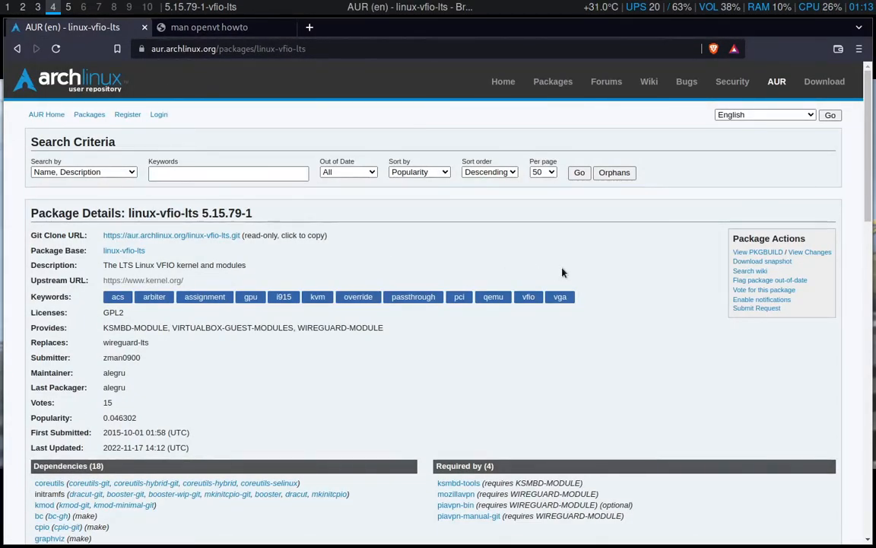
{"action": "mouse_move", "coordinate": [219, 256]}
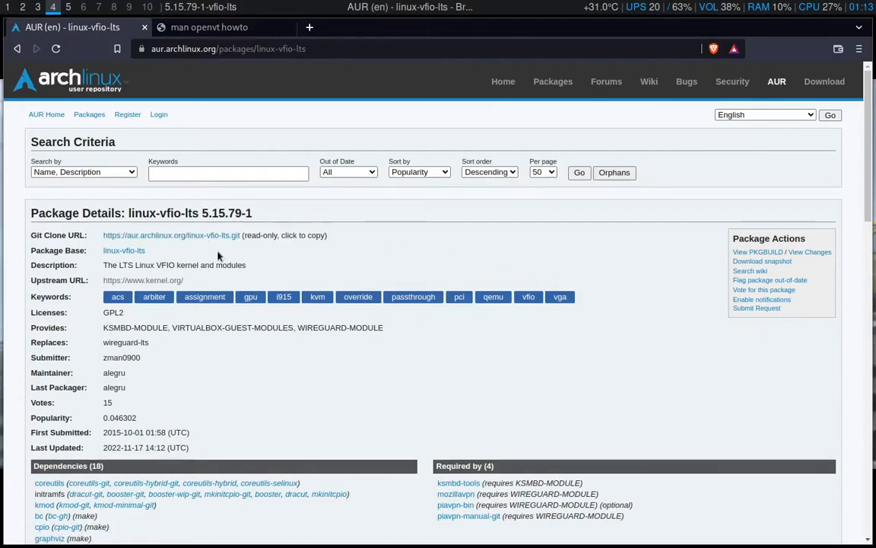
{"action": "mouse_move", "coordinate": [143, 210]}
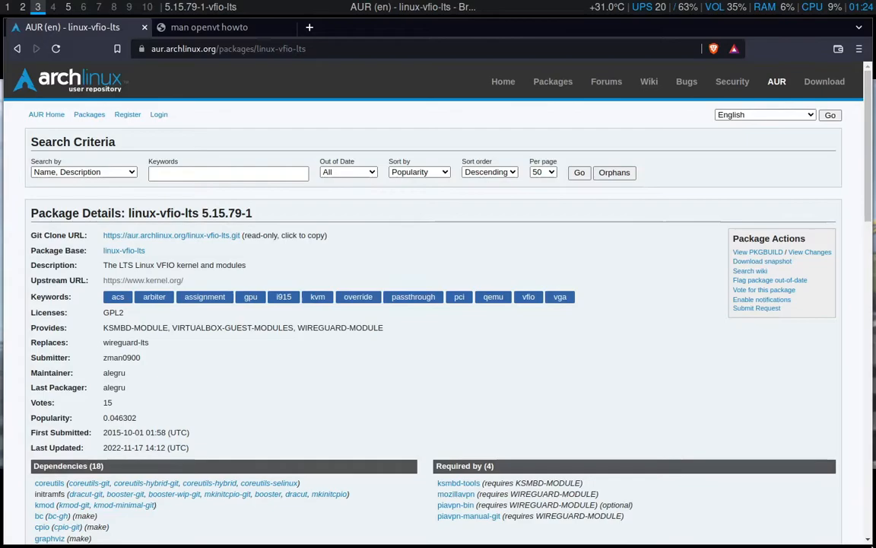
Return to the openvt man page and read its OPTIONS section
{"action": "left_click", "coordinate": [210, 27]}
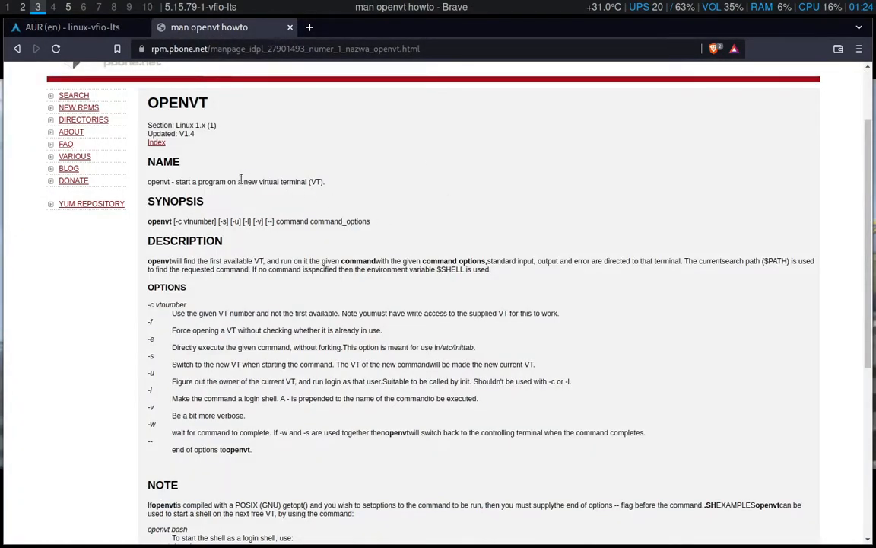
{"action": "mouse_move", "coordinate": [181, 183]}
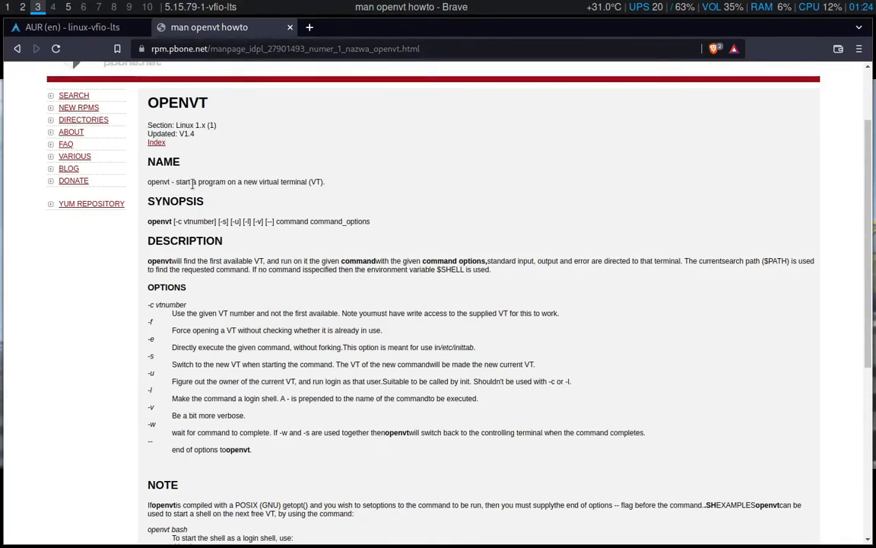
{"action": "mouse_move", "coordinate": [313, 181]}
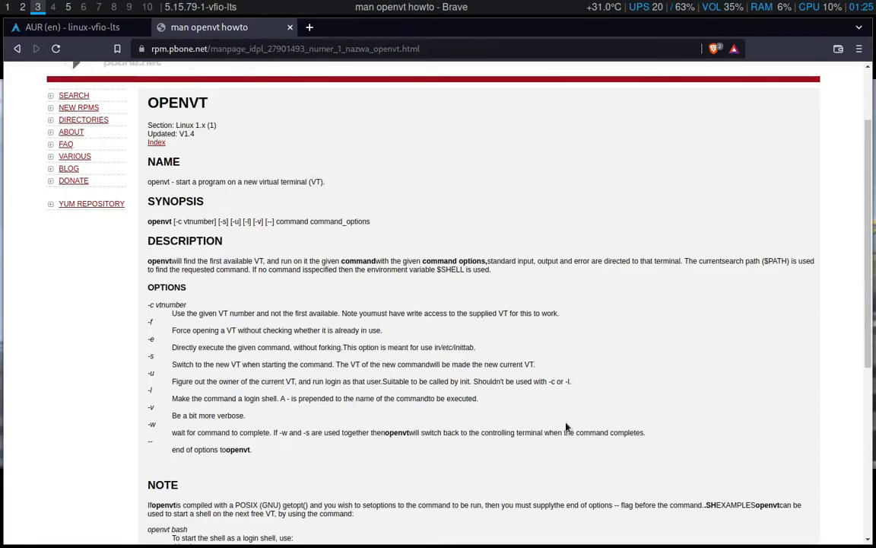
{"action": "mouse_move", "coordinate": [158, 333]}
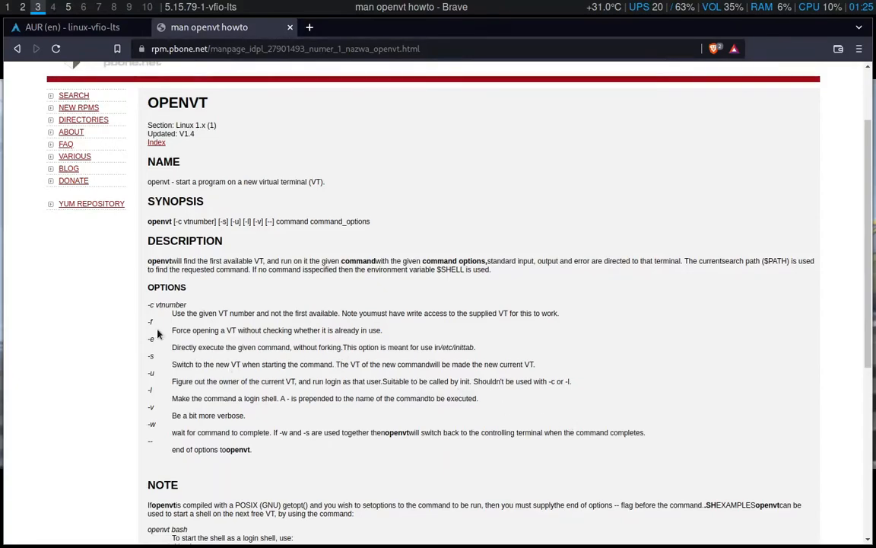
{"action": "mouse_move", "coordinate": [166, 268]}
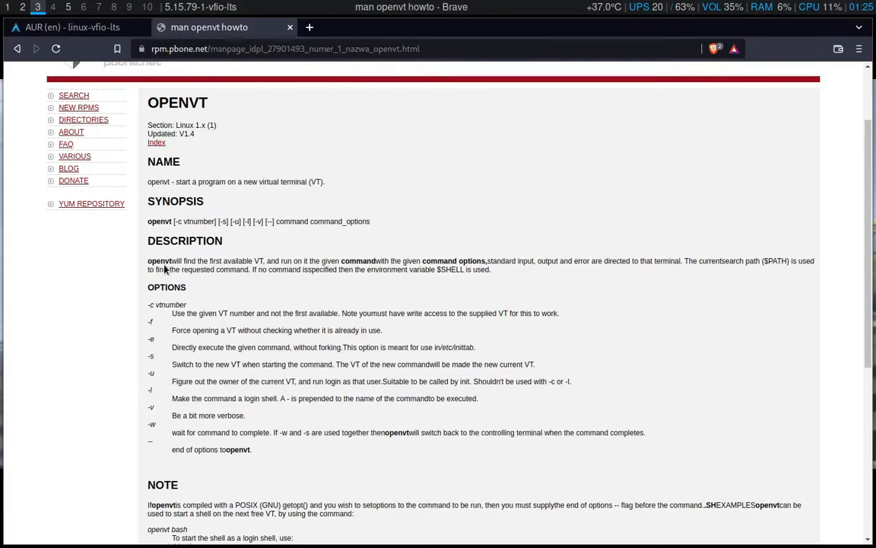
{"action": "left_click", "coordinate": [52, 6]}
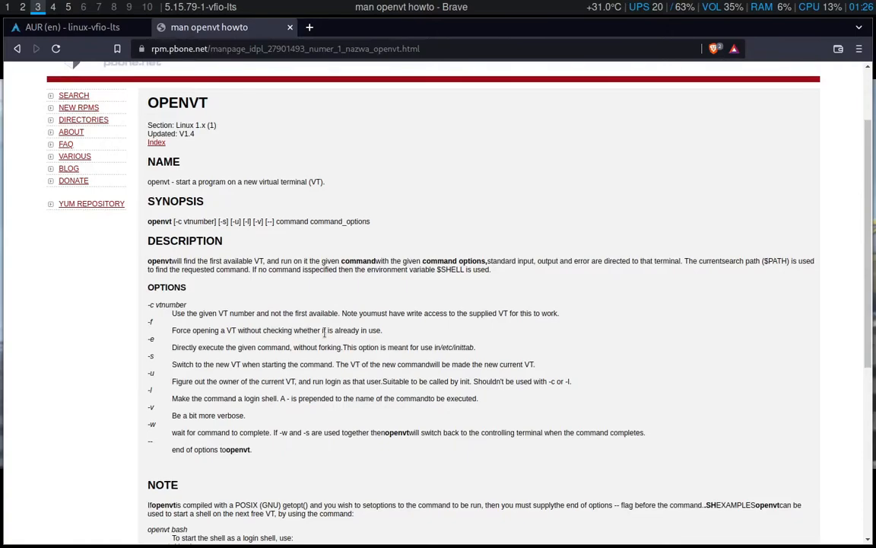
{"action": "mouse_move", "coordinate": [280, 316]}
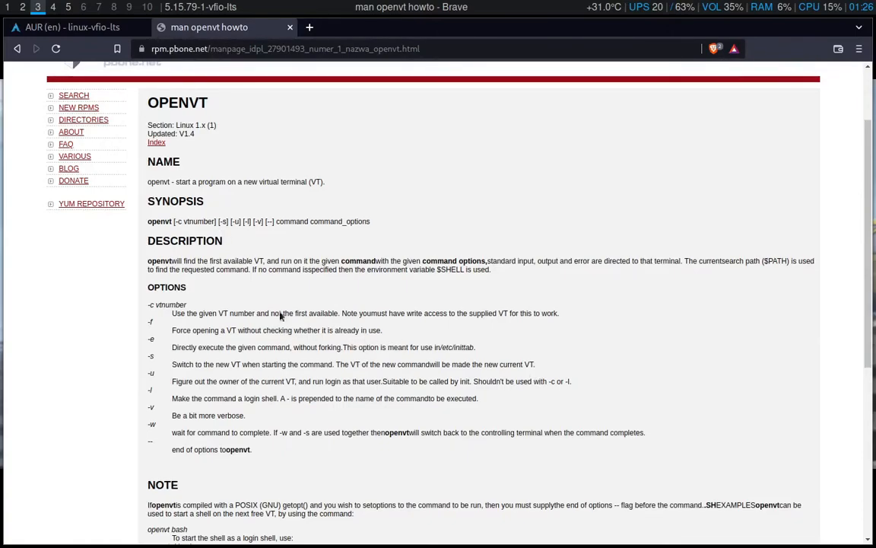
{"action": "mouse_move", "coordinate": [392, 402]}
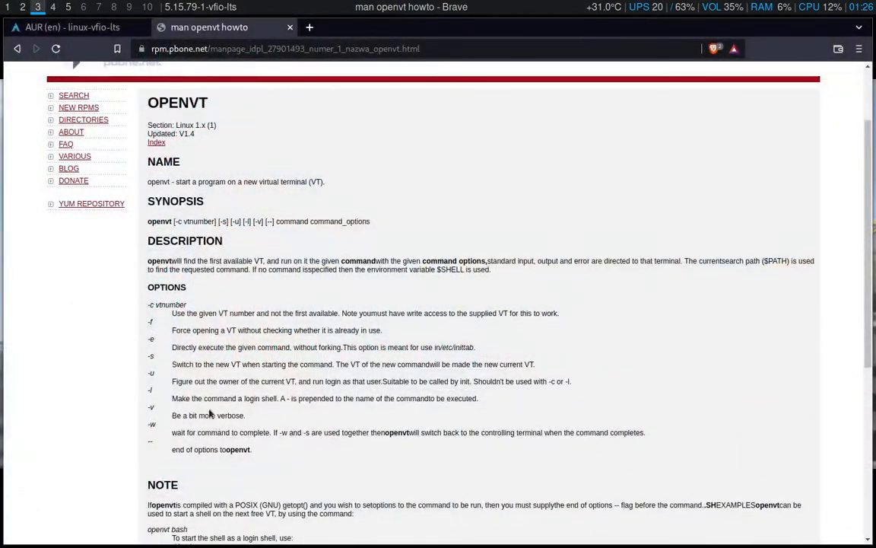
Switch to Vim on the revert script at the openvt mpv intovm.mp4 line
{"action": "left_click", "coordinate": [52, 6]}
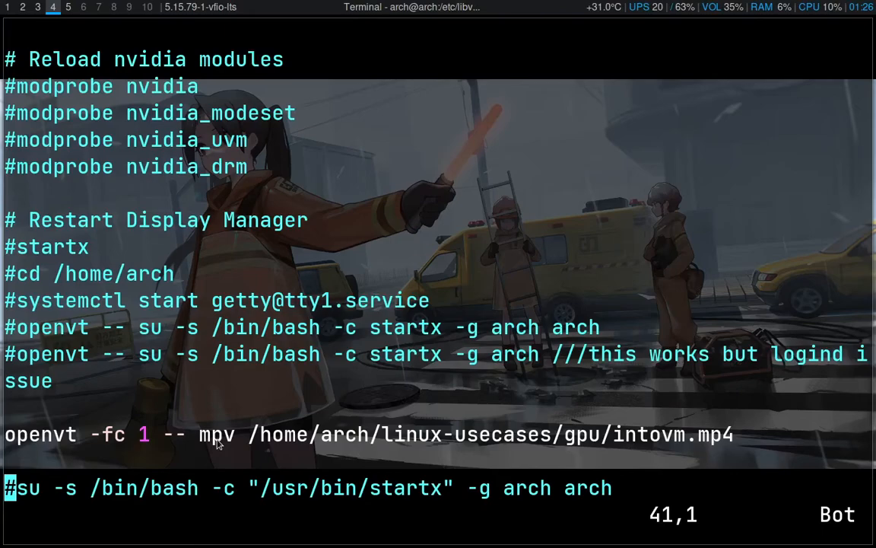
{"action": "mouse_move", "coordinate": [113, 426]}
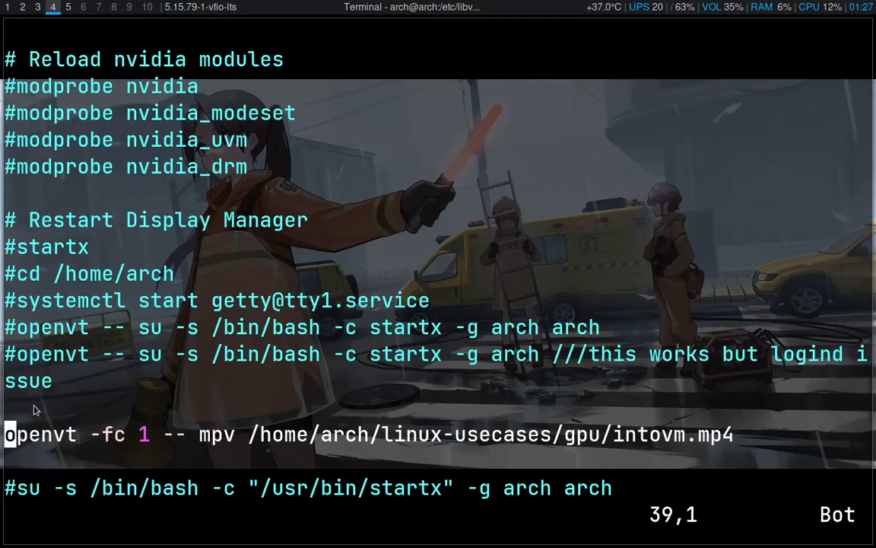
{"action": "mouse_move", "coordinate": [144, 374]}
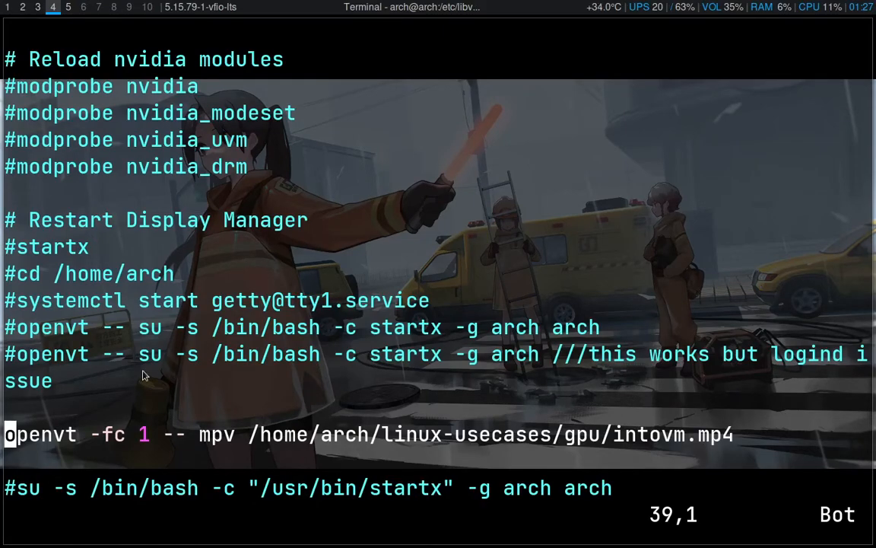
{"action": "mouse_move", "coordinate": [3, 396]}
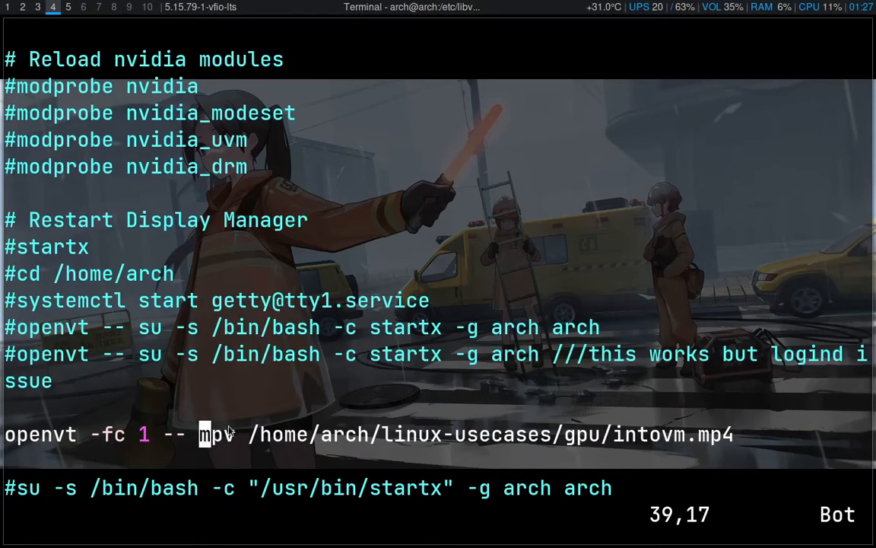
{"action": "mouse_move", "coordinate": [213, 420]}
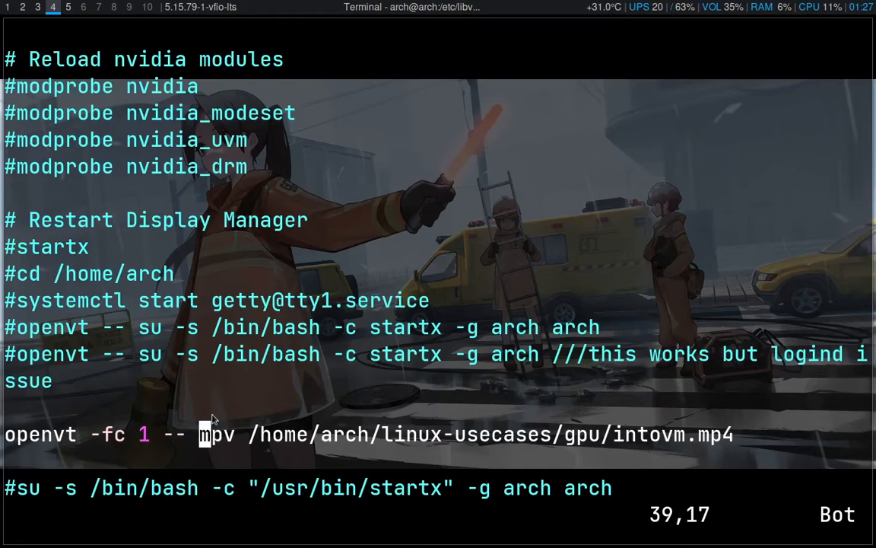
{"action": "mouse_move", "coordinate": [234, 416]}
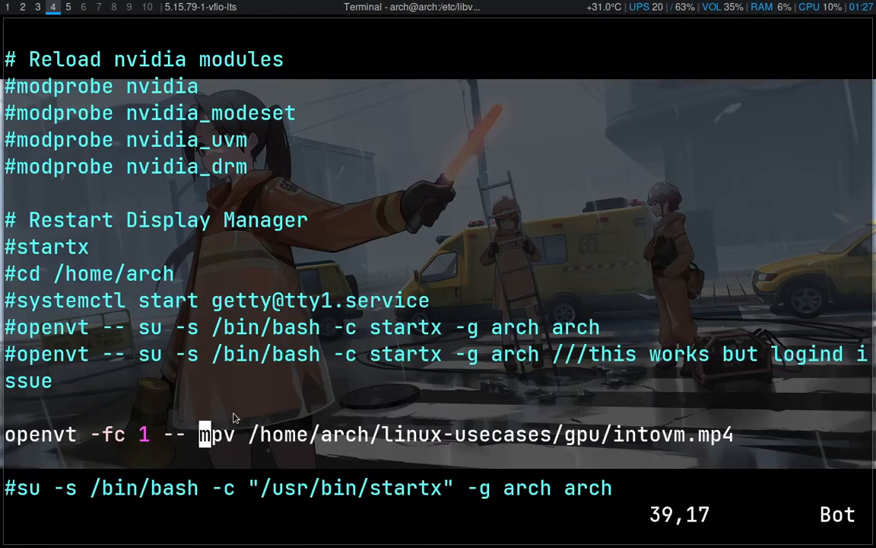
{"action": "mouse_move", "coordinate": [426, 429]}
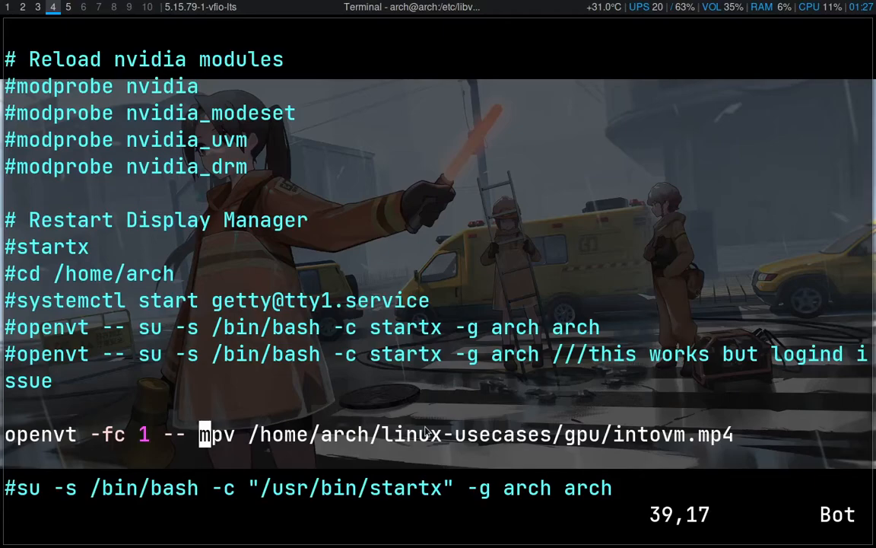
{"action": "mouse_move", "coordinate": [403, 414]}
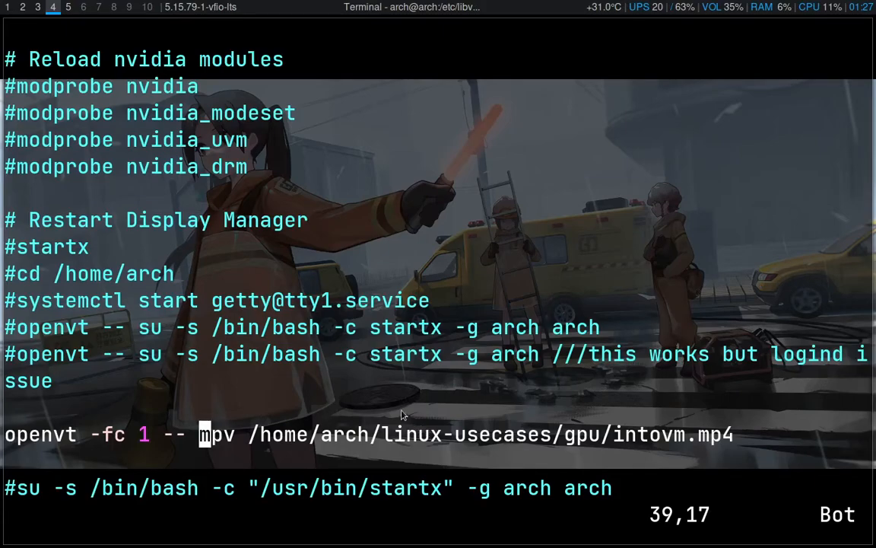
{"action": "mouse_move", "coordinate": [486, 300]}
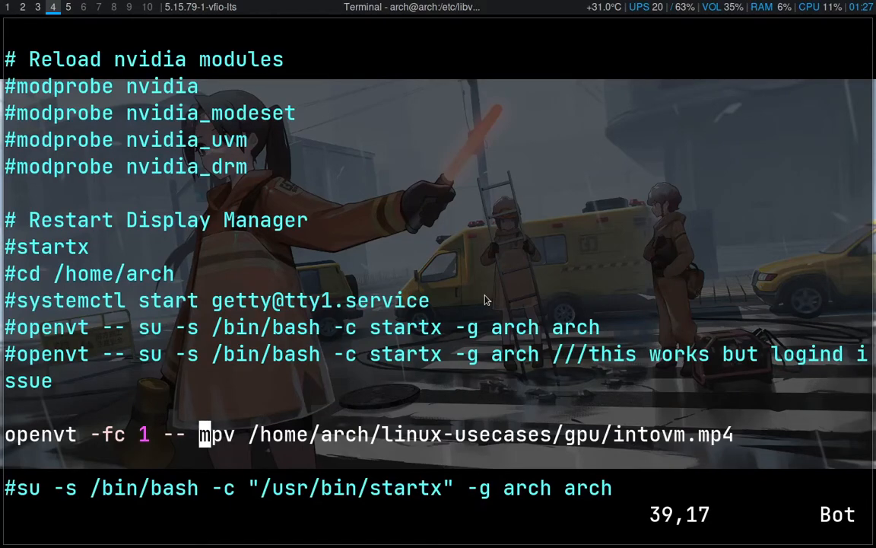
{"action": "mouse_move", "coordinate": [469, 295]}
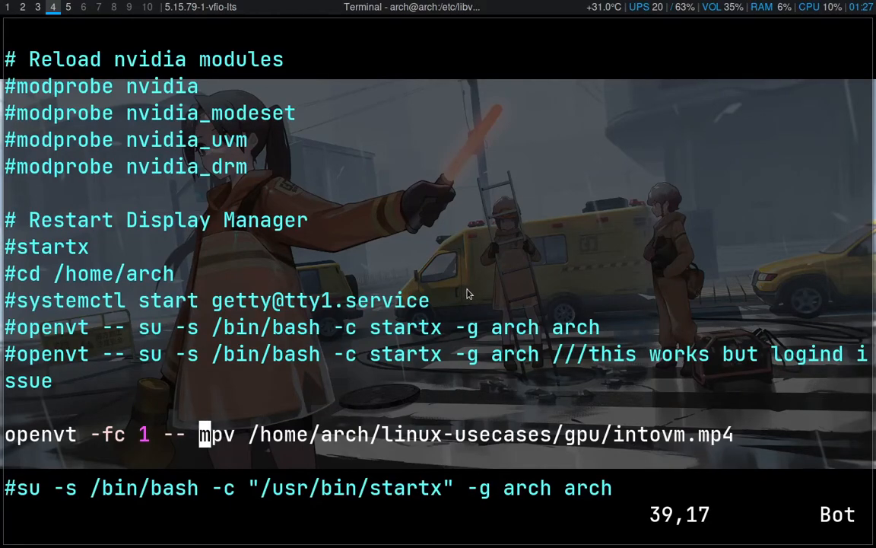